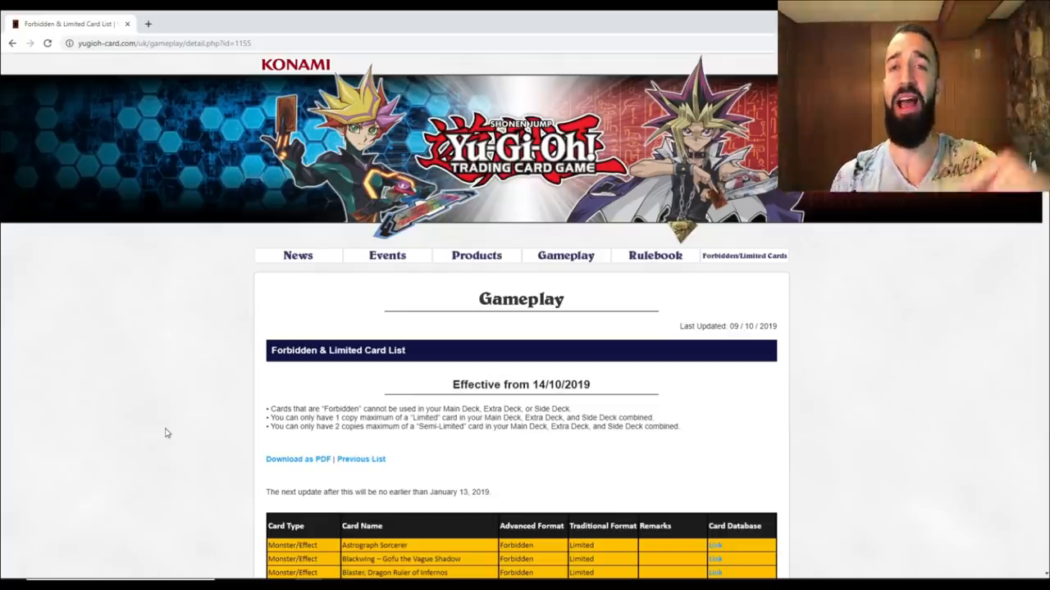
mouse_move(194, 374)
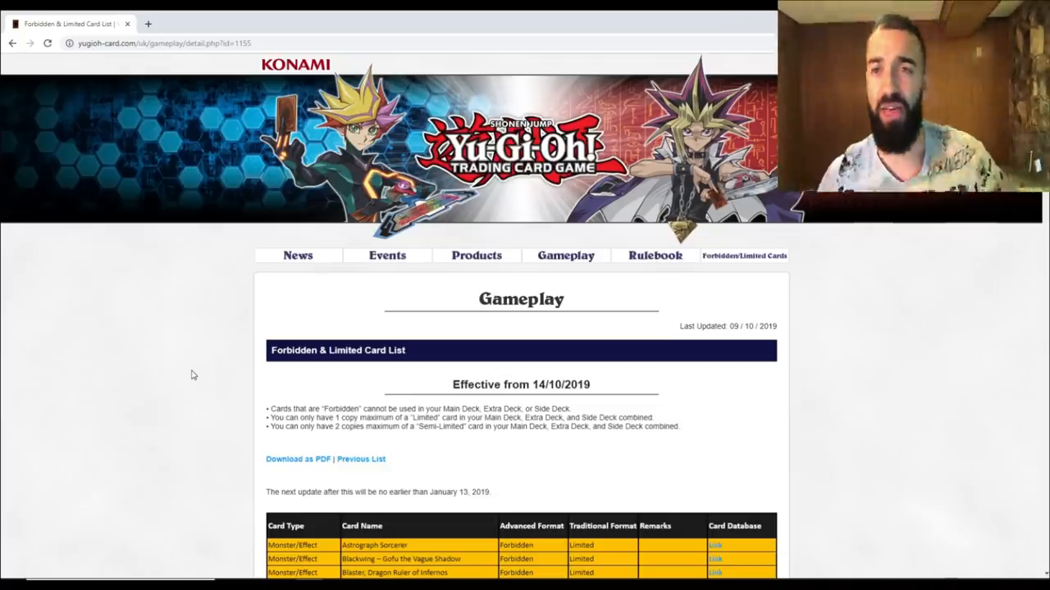
mouse_move(188, 426)
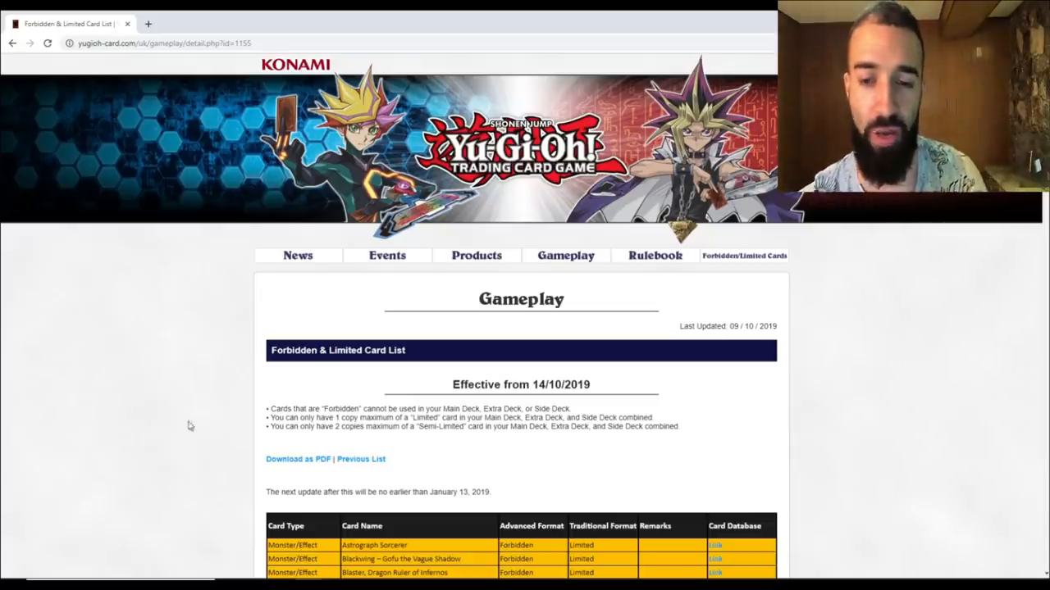
mouse_move(151, 448)
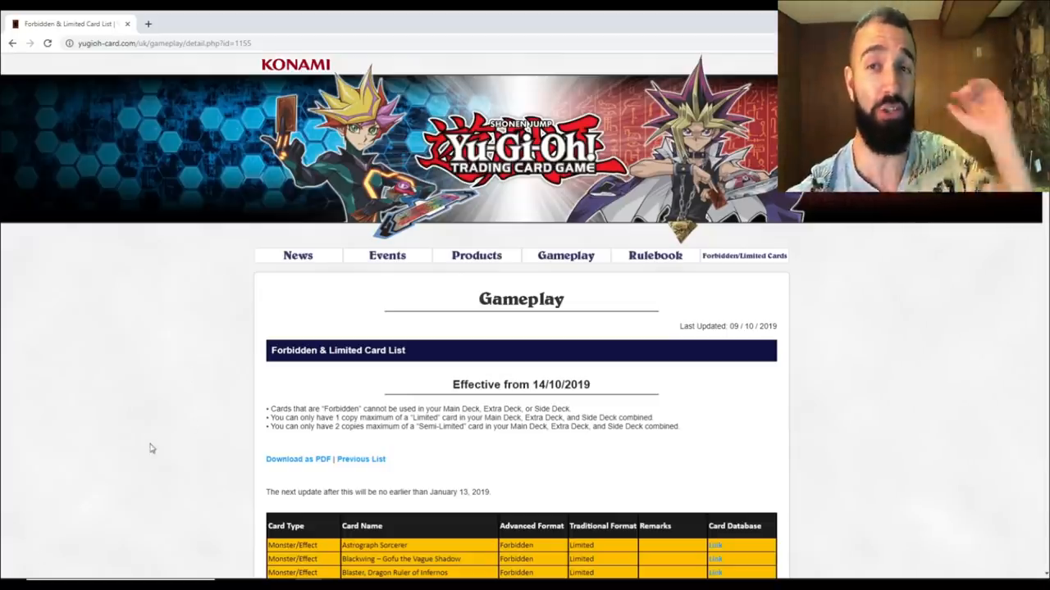
mouse_move(161, 418)
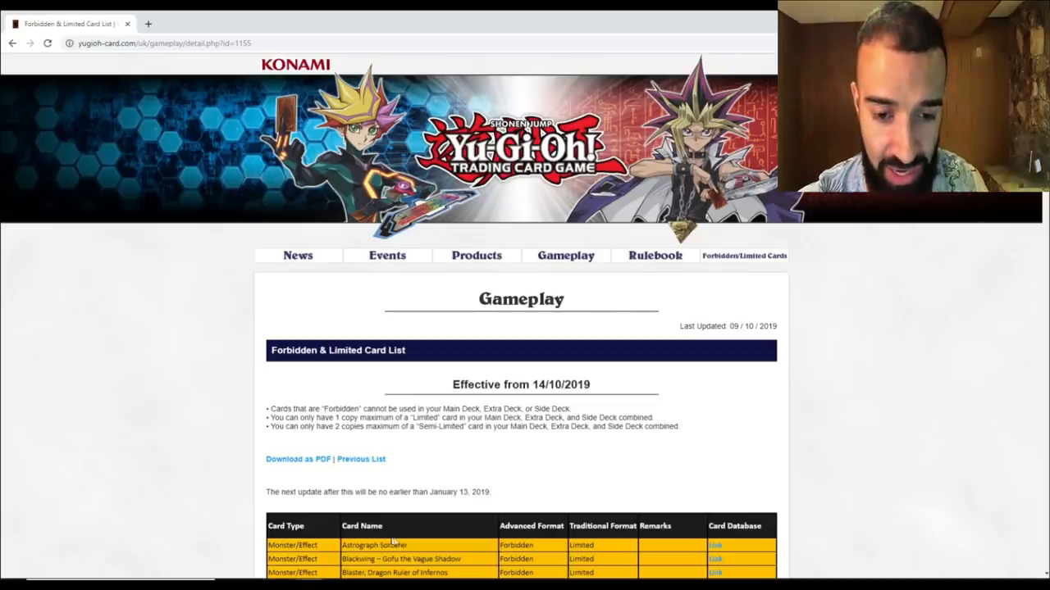
Scroll down to the first Forbidden monster rows, from Astrograph Sorcerer to the newly forbidden Link cards
scroll(down, 3)
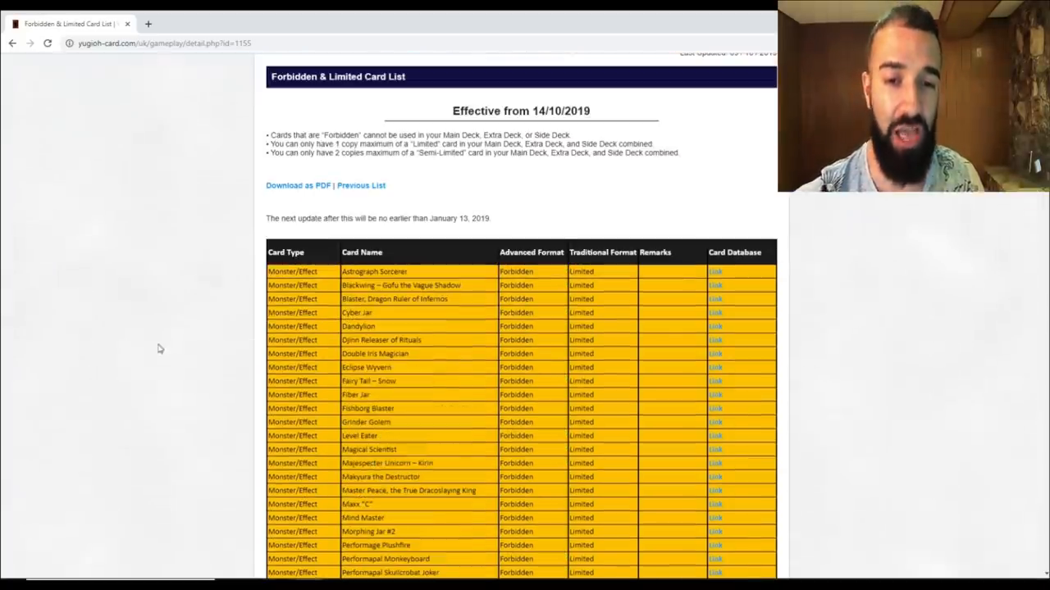
mouse_move(237, 366)
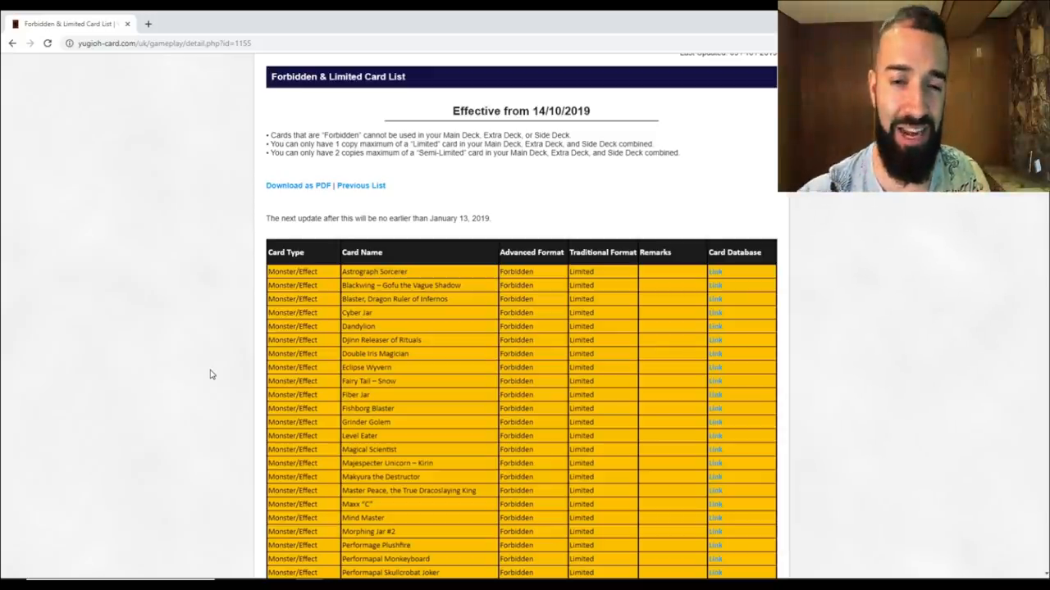
scroll(down, 3)
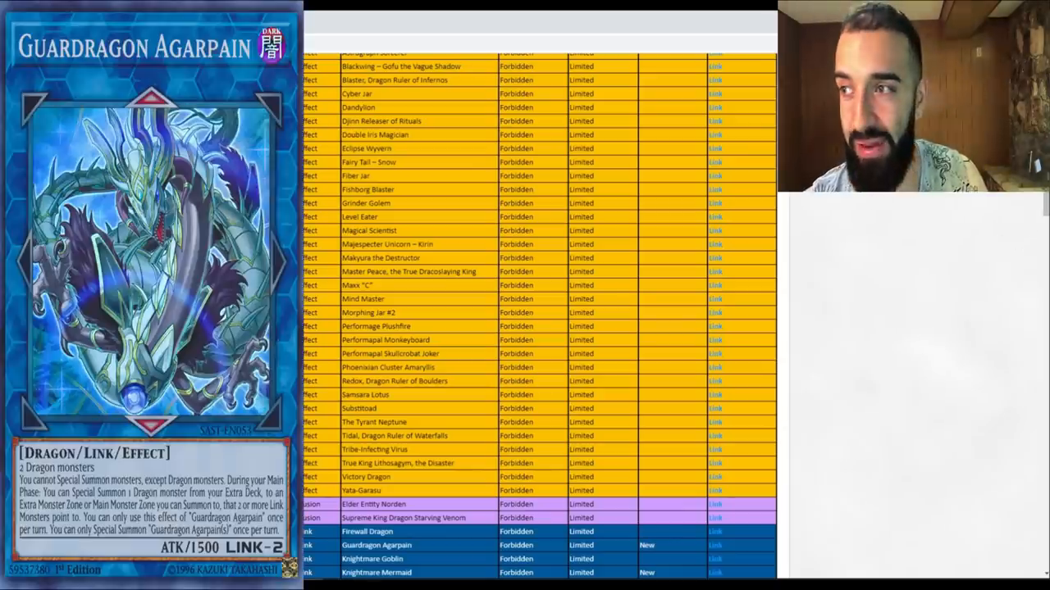
scroll(up, 3)
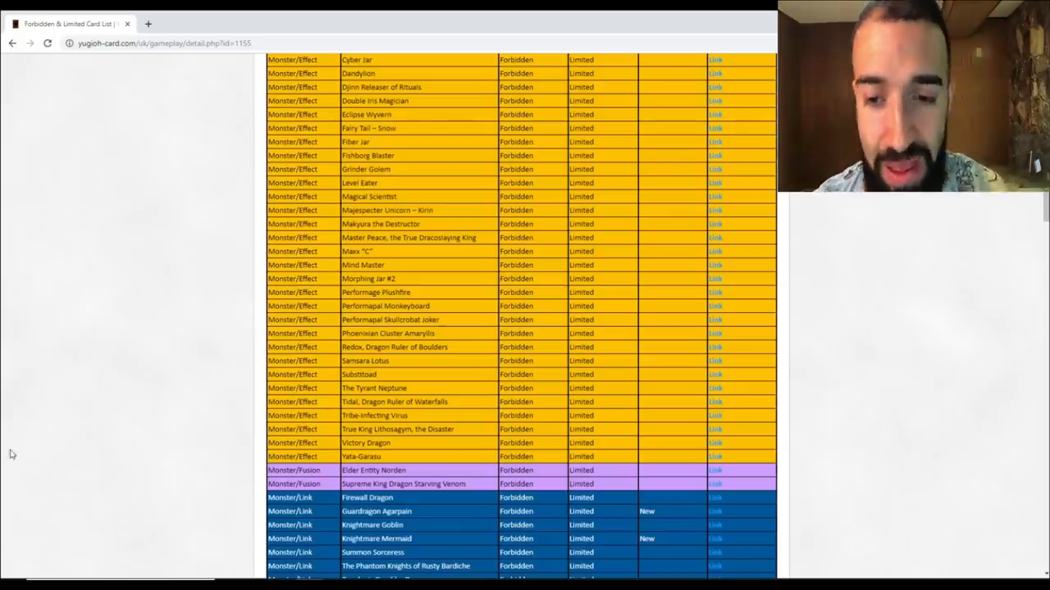
mouse_move(32, 404)
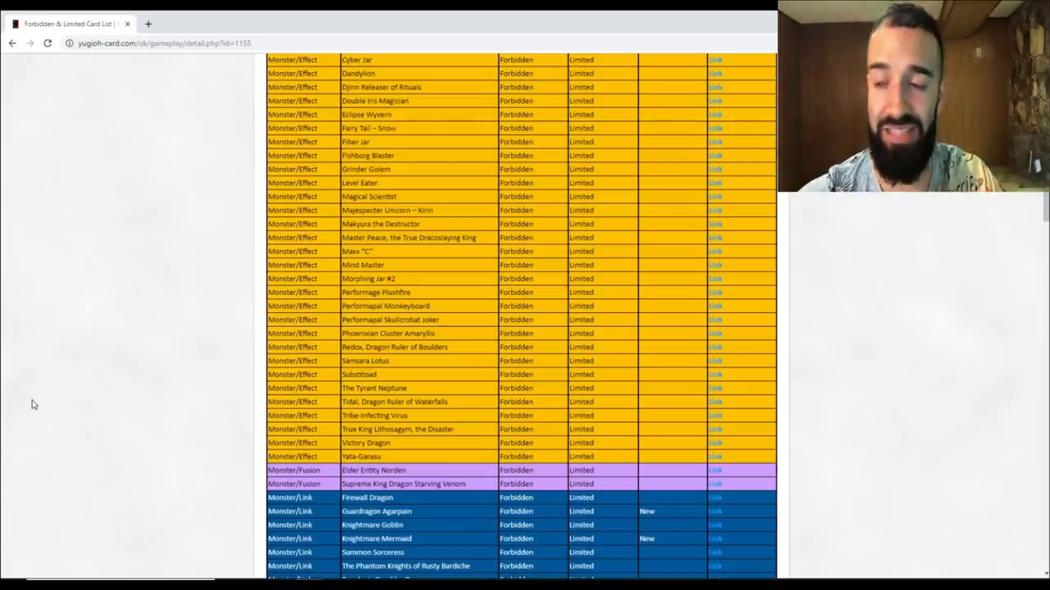
Scroll down past the Forbidden Xyz, spell and trap rows to the Limited spells with Widow Anchor marked New
scroll(down, 3)
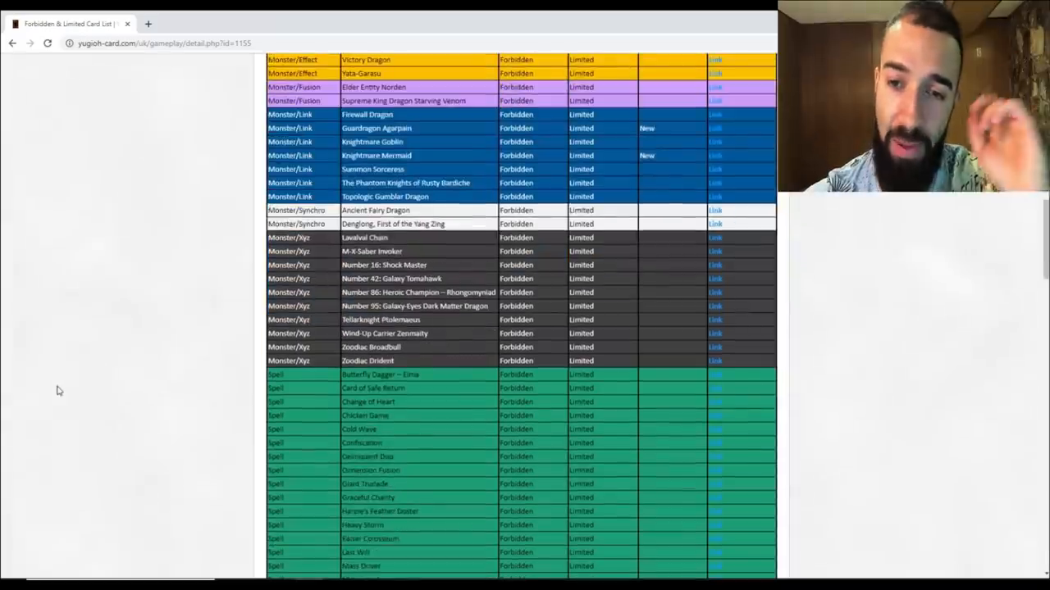
scroll(down, 3)
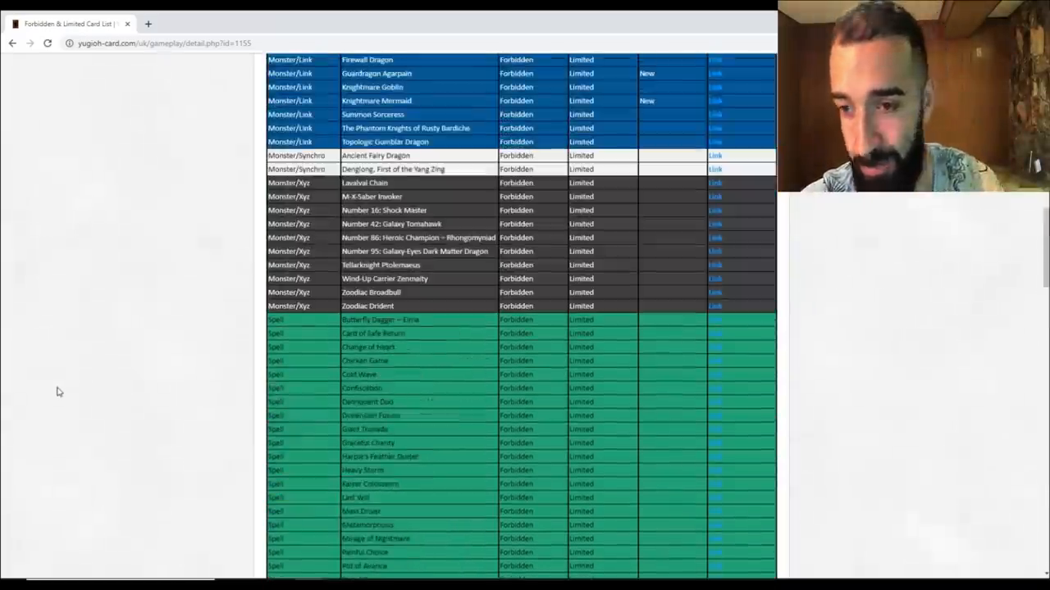
scroll(down, 3)
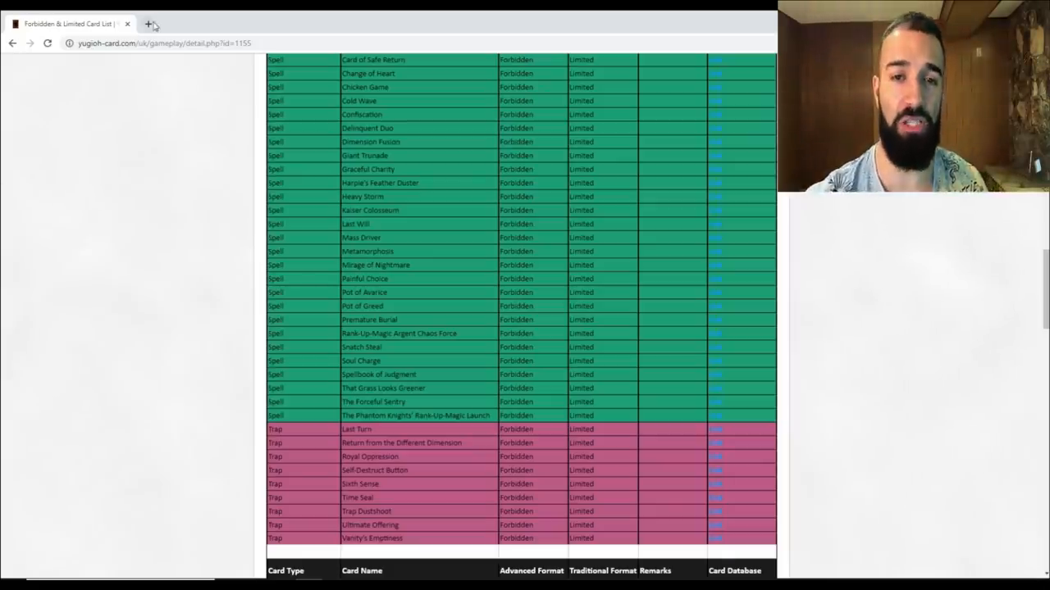
scroll(down, 3)
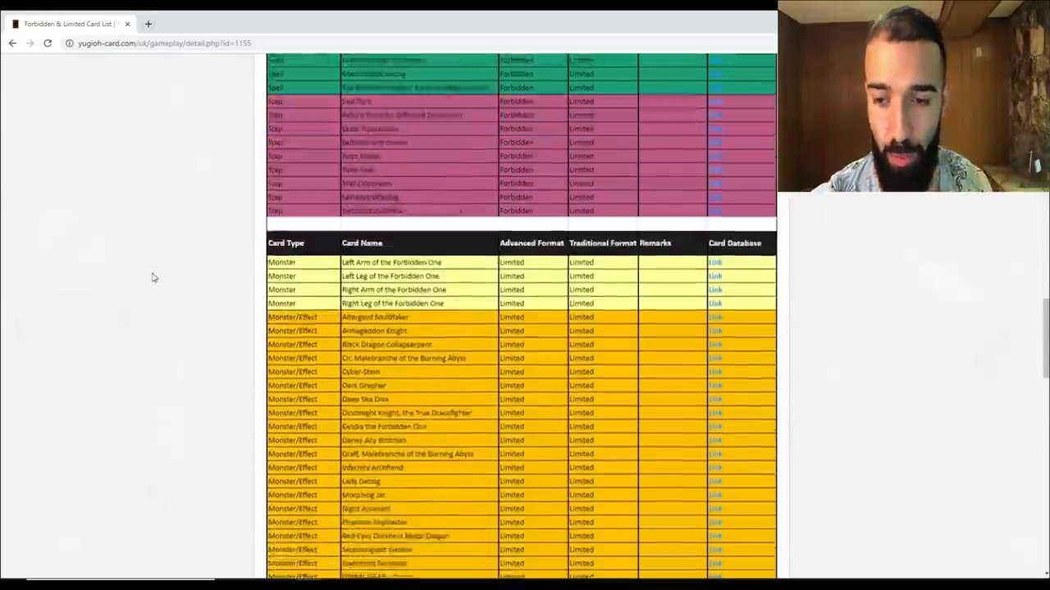
scroll(down, 3)
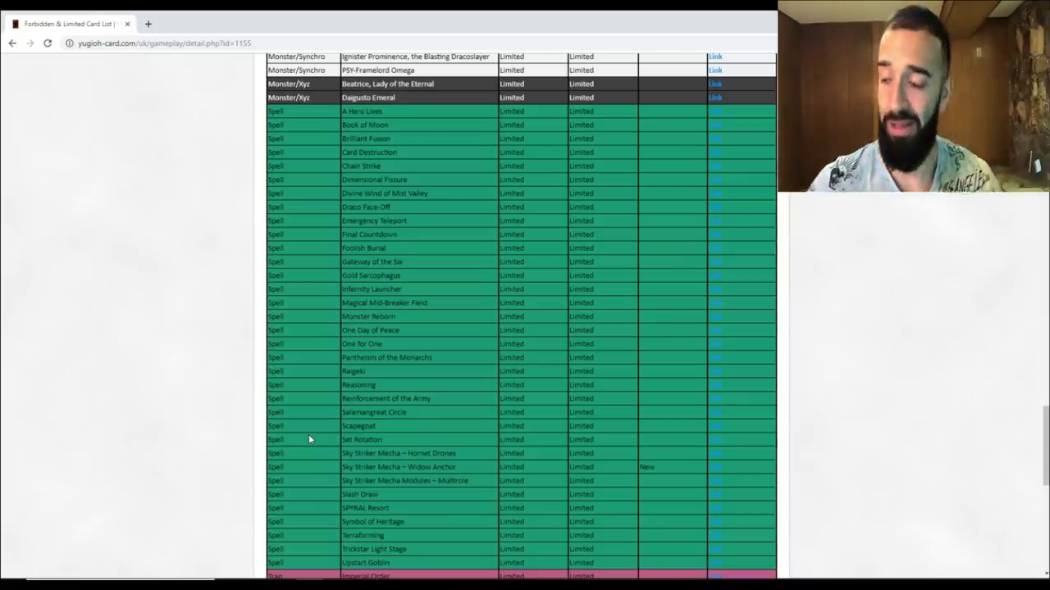
mouse_move(374, 494)
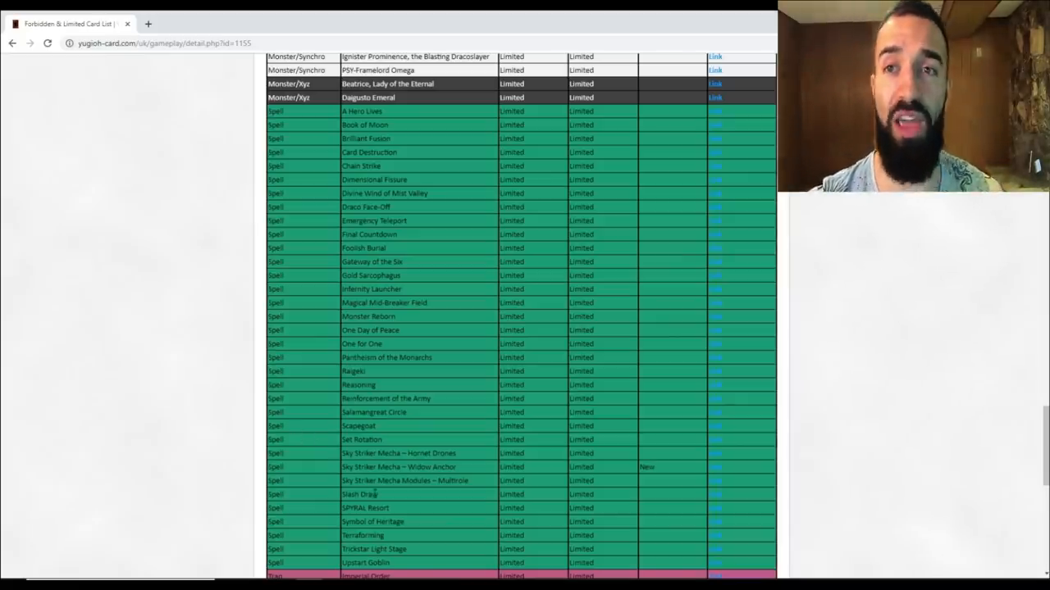
Scroll to the page bottom showing the Semi-Limited and Unlimited tables, including El Shaddoll Construct
scroll(down, 3)
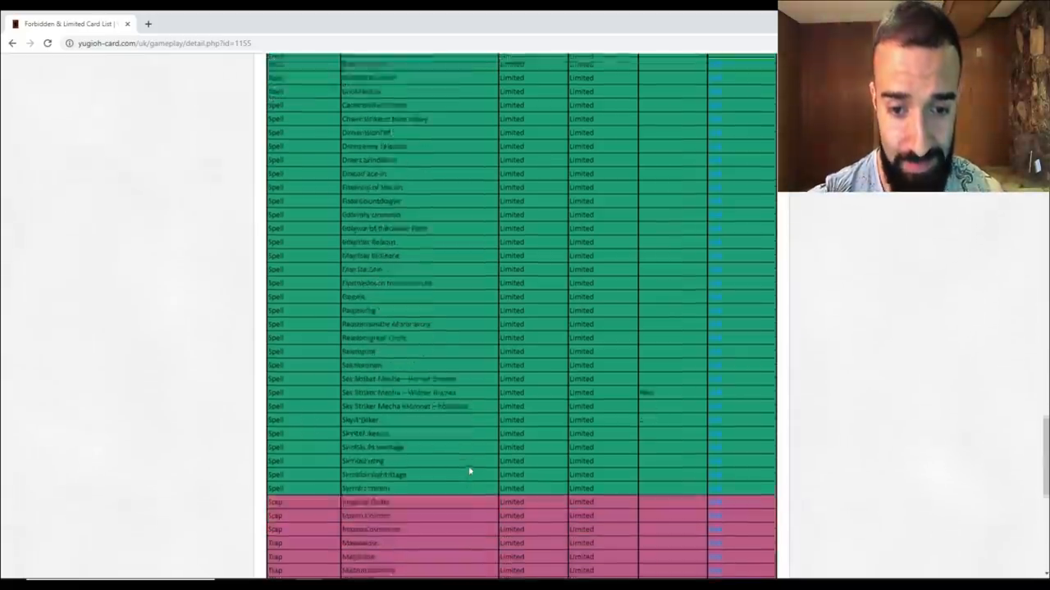
scroll(down, 3)
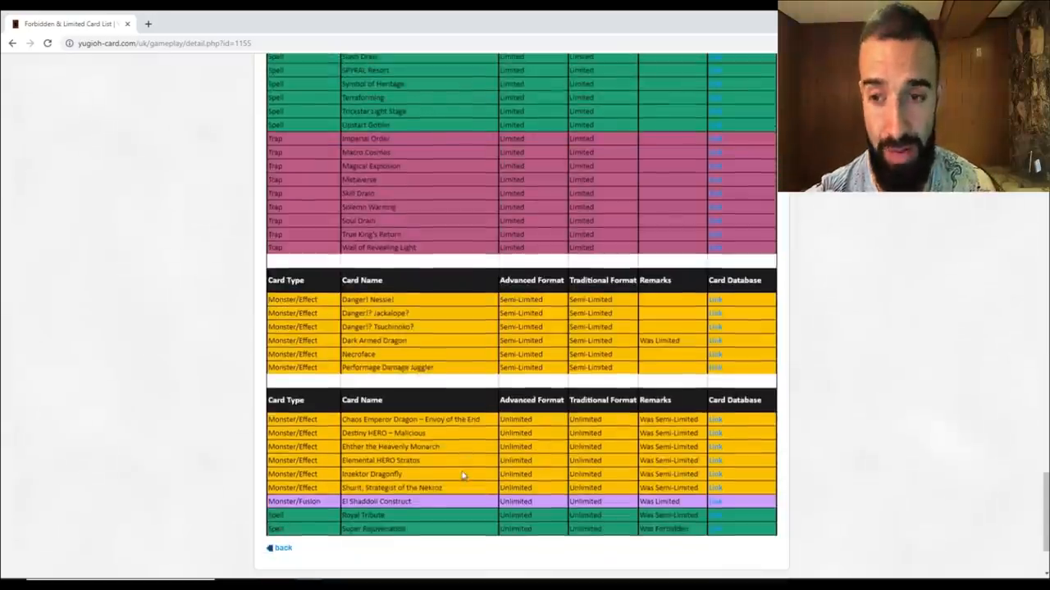
double_click(374, 340)
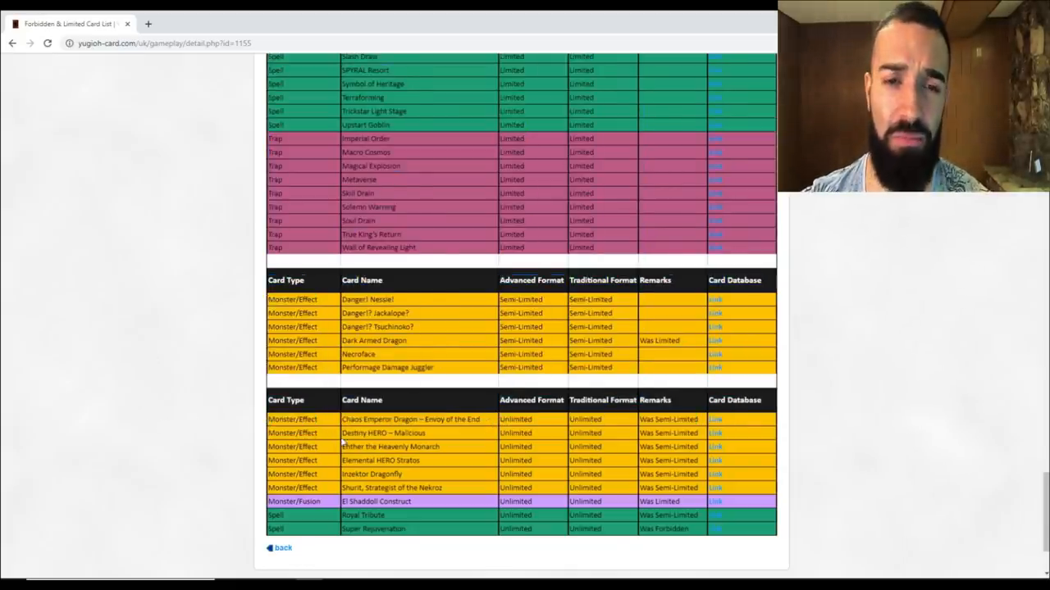
Scroll back up to where the Forbidden trap cards end and the Limited monster table begins
double_click(384, 432)
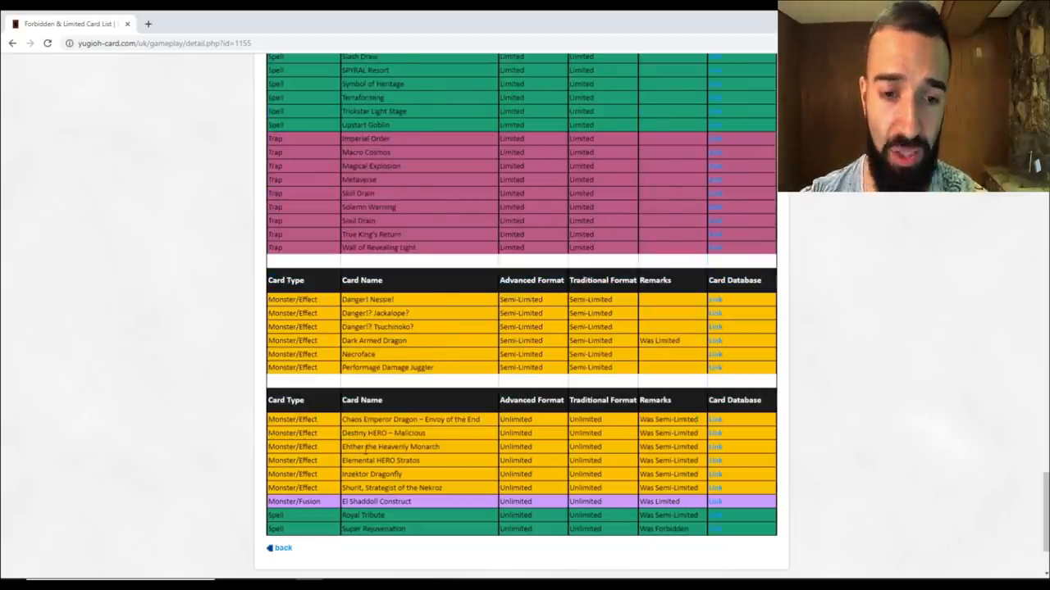
double_click(367, 446)
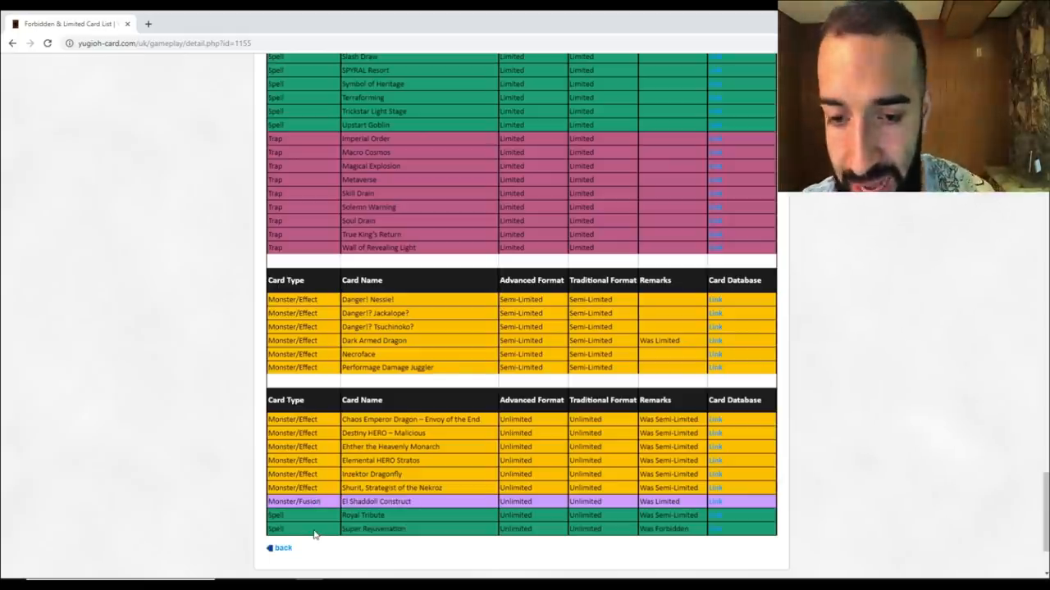
double_click(362, 515)
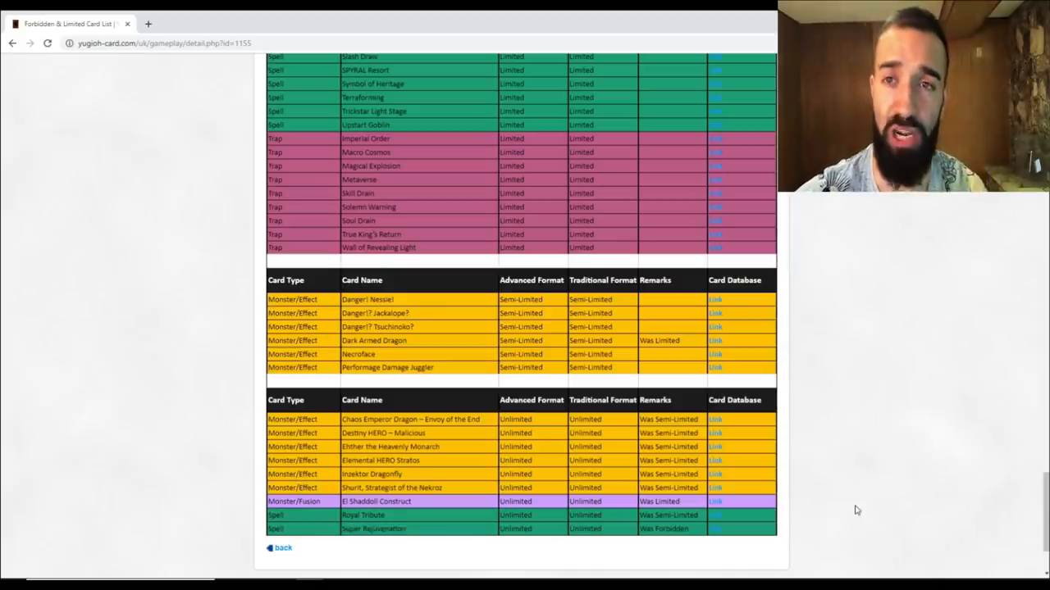
scroll(up, 3)
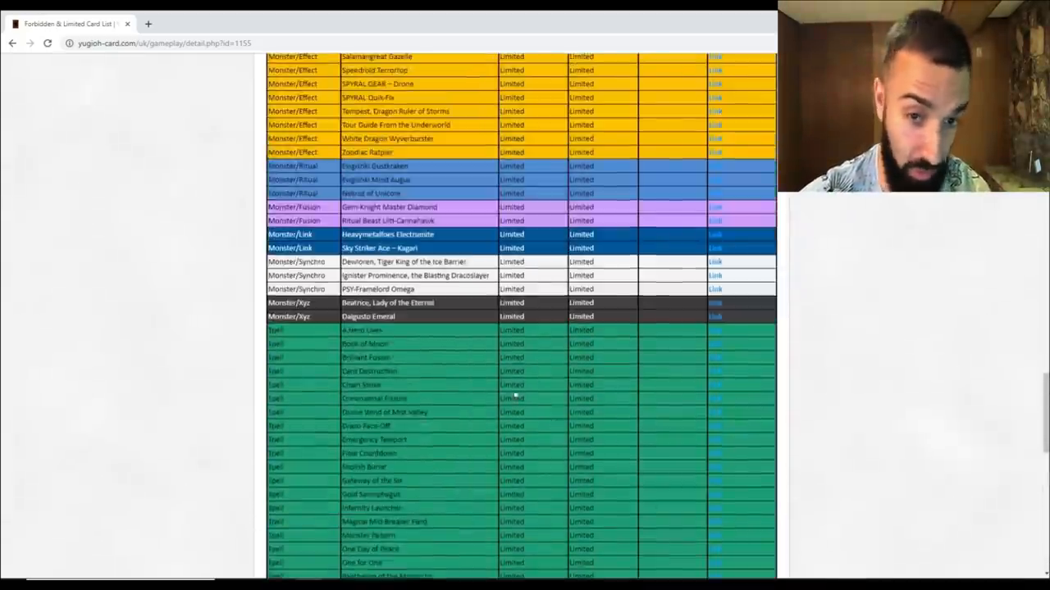
scroll(up, 3)
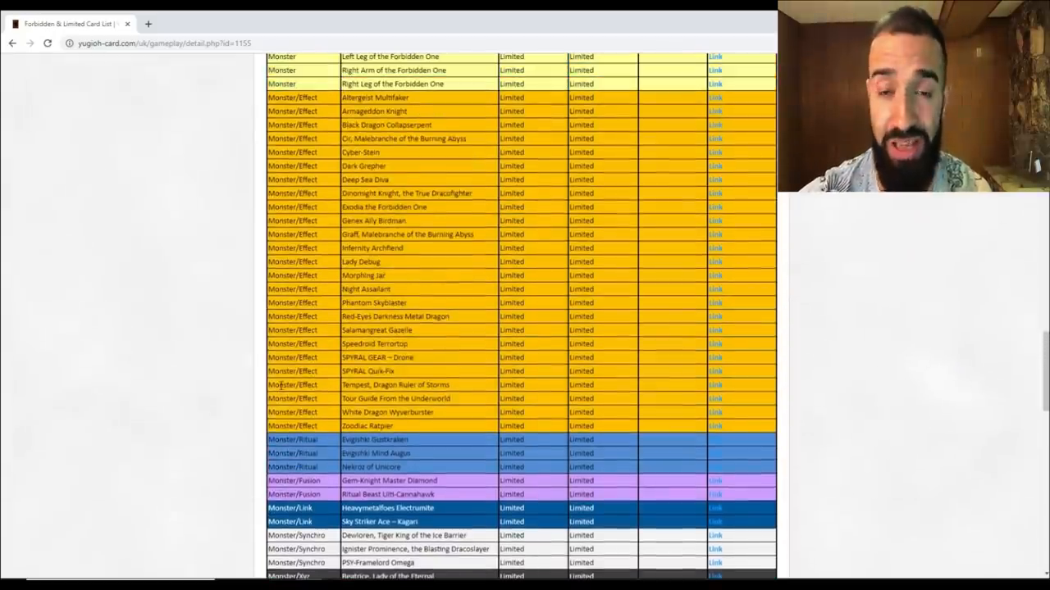
scroll(up, 3)
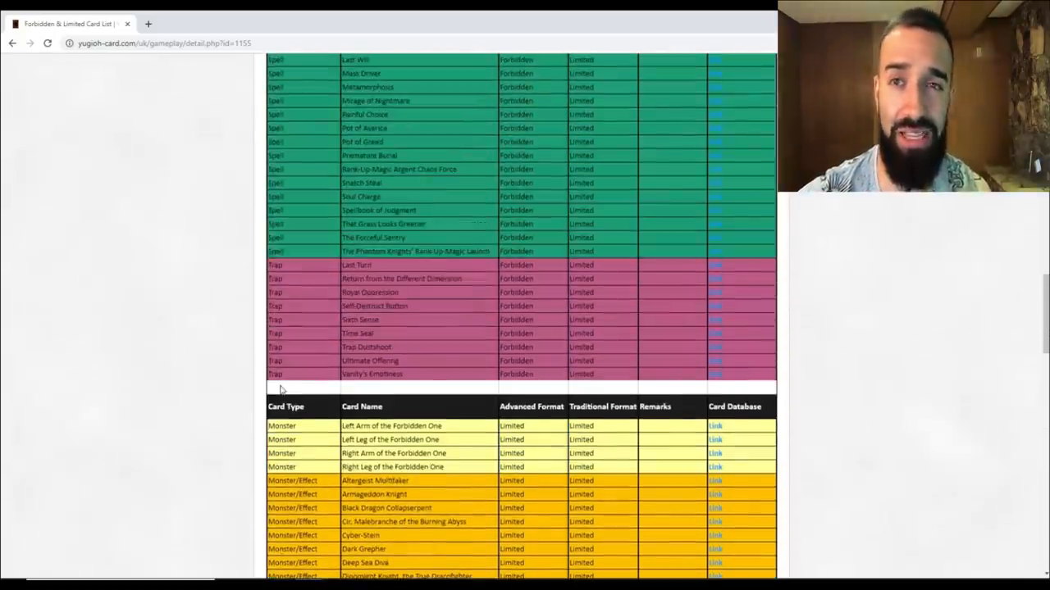